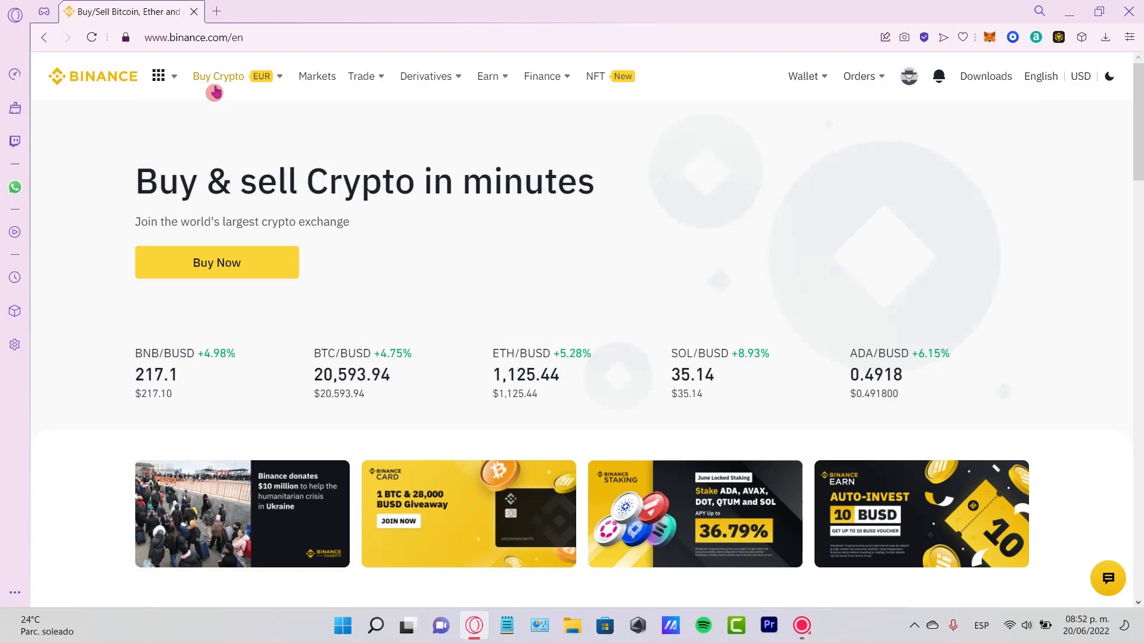
# Step: Open the Buy Crypto menu to show payment options in EUR
pyautogui.click(218, 76)
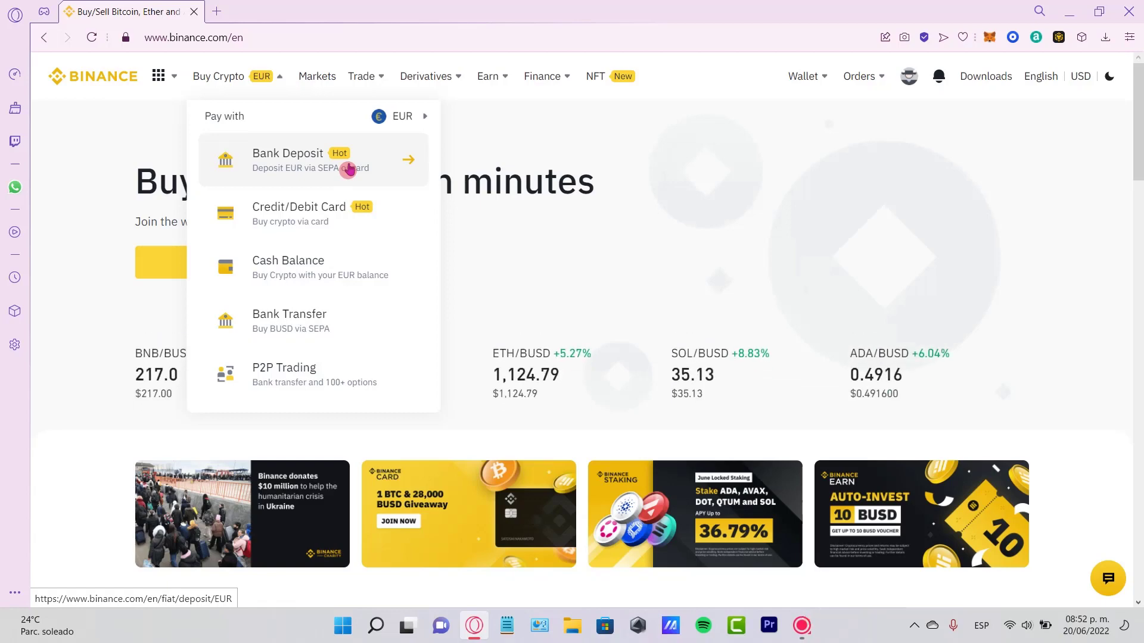
pyautogui.moveTo(671, 192)
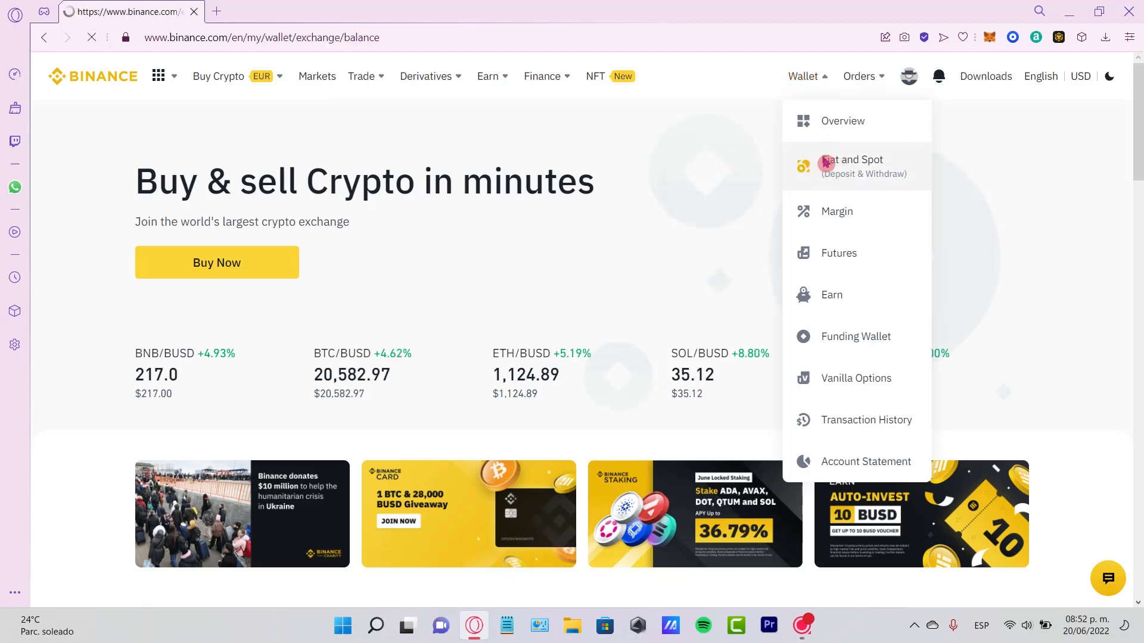
# Step: Go to the Fiat and Spot wallet and start converting the USDT balance
pyautogui.click(852, 164)
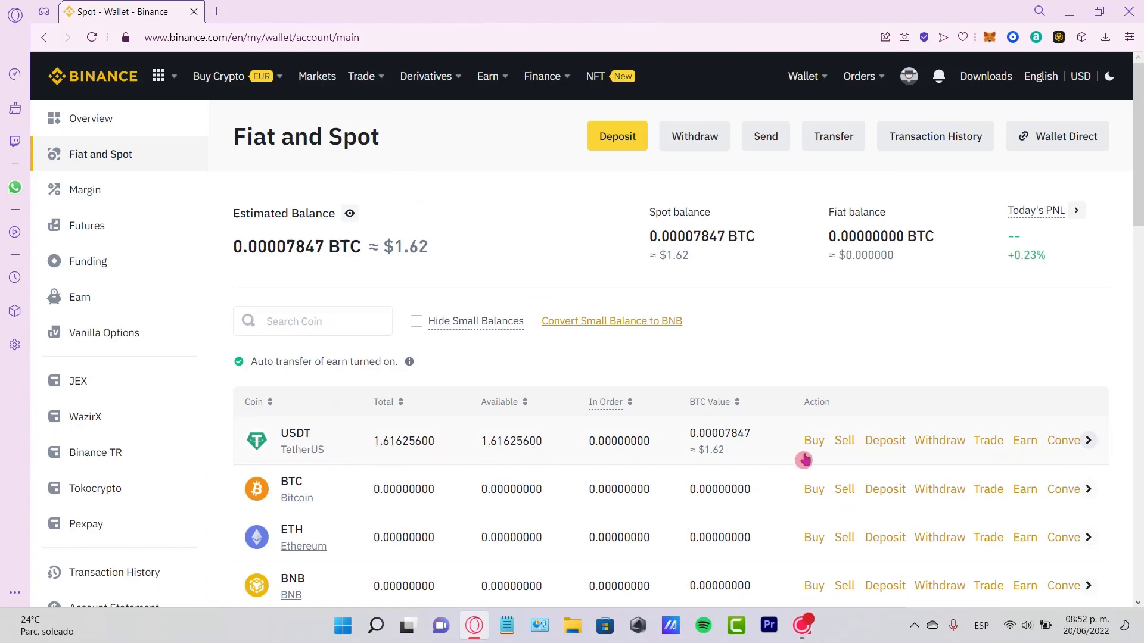
pyautogui.click(1063, 440)
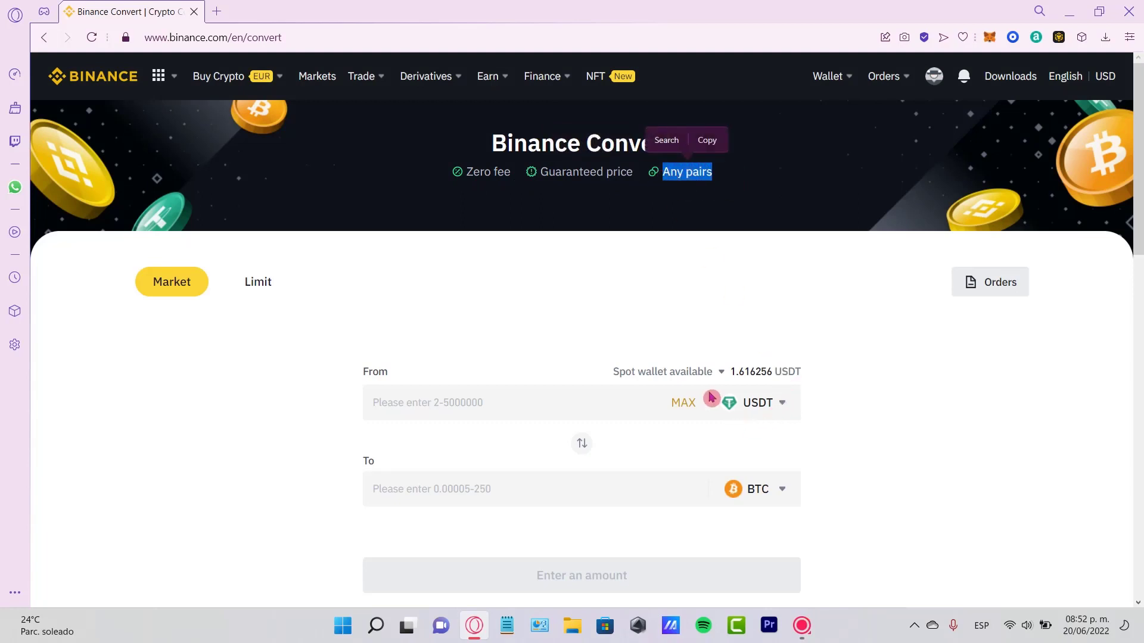
pyautogui.moveTo(779, 472)
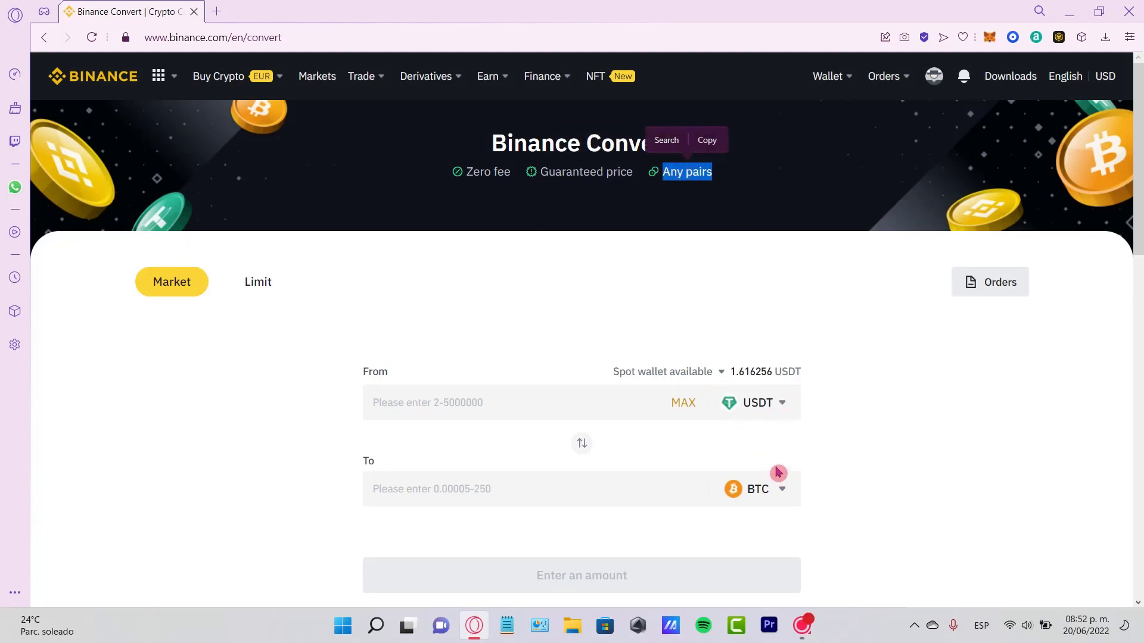
pyautogui.moveTo(679, 375)
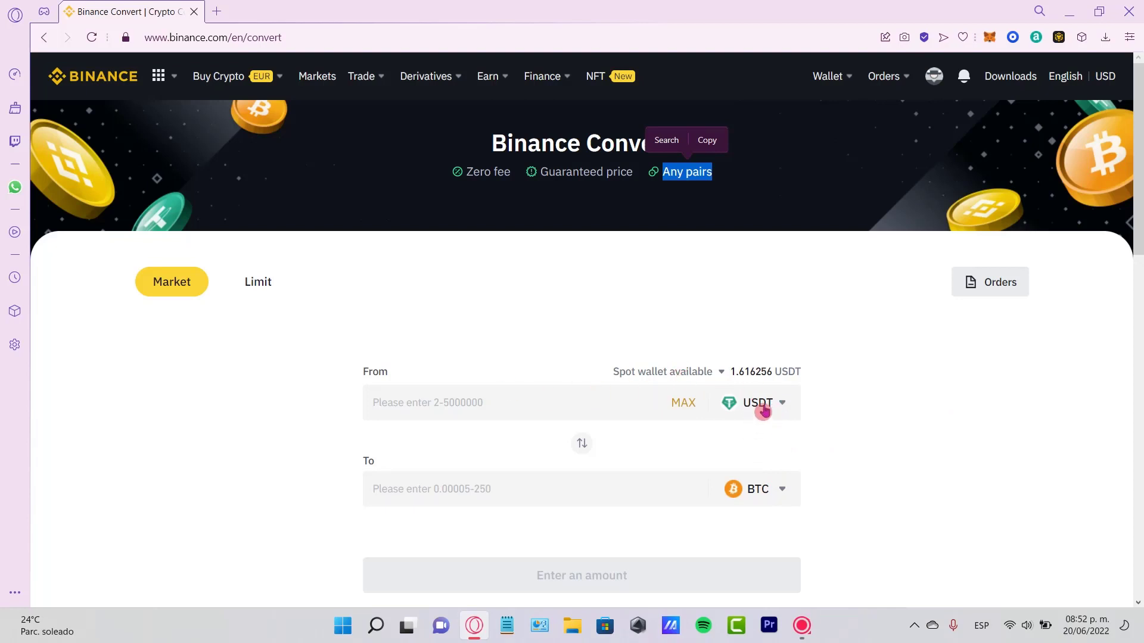
# Step: Keep USDT as the source coin and search for TRX as the receiving coin
pyautogui.click(763, 403)
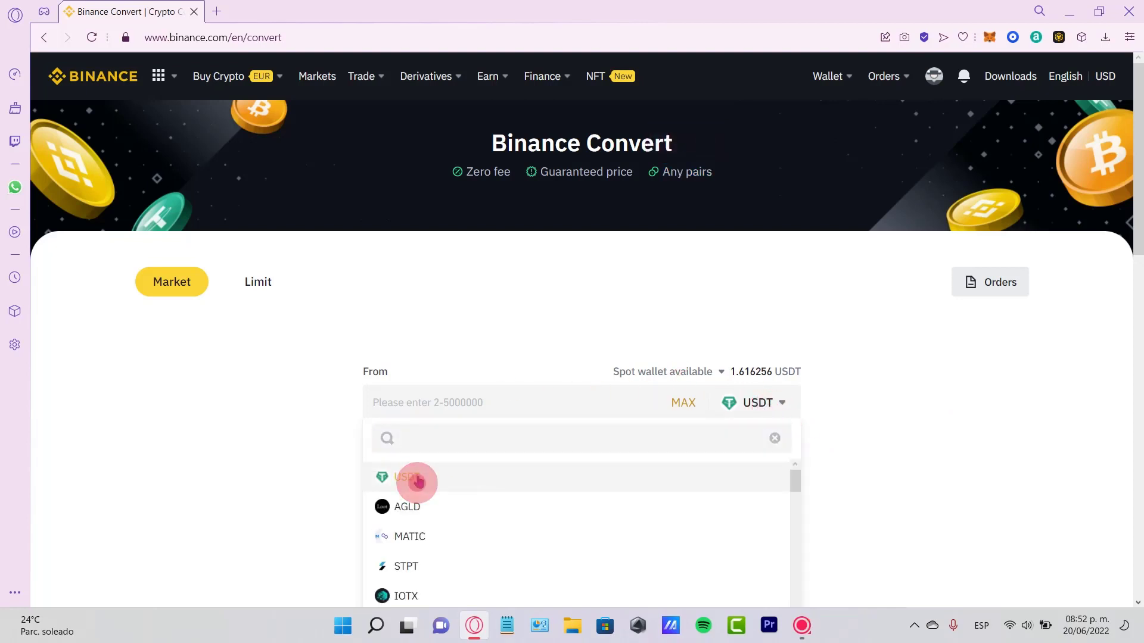
pyautogui.click(406, 478)
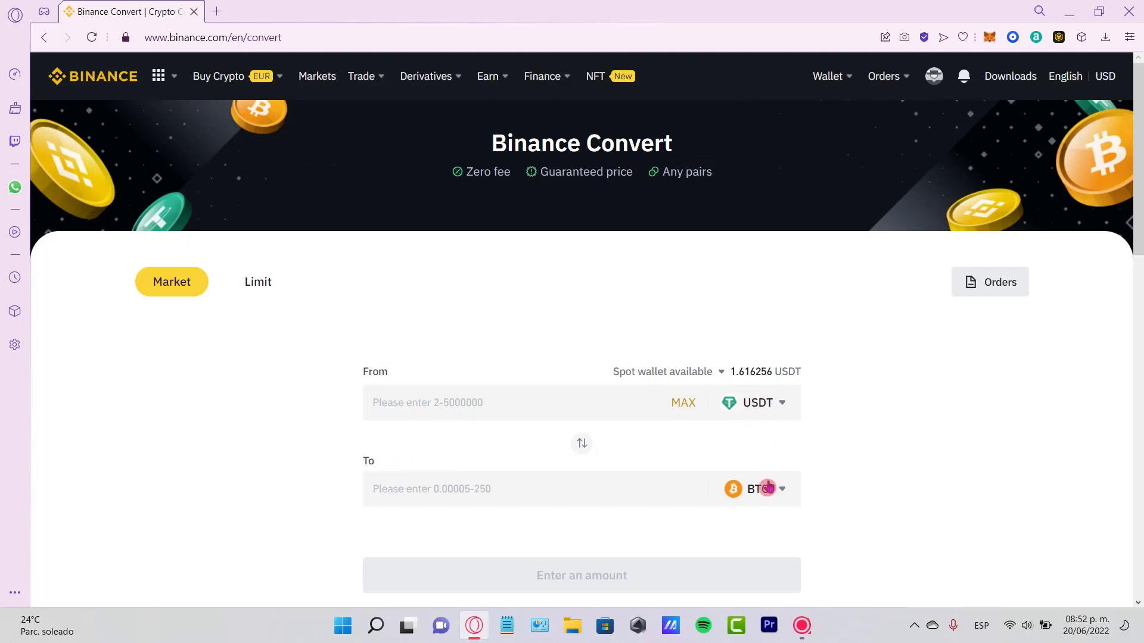
pyautogui.click(764, 488)
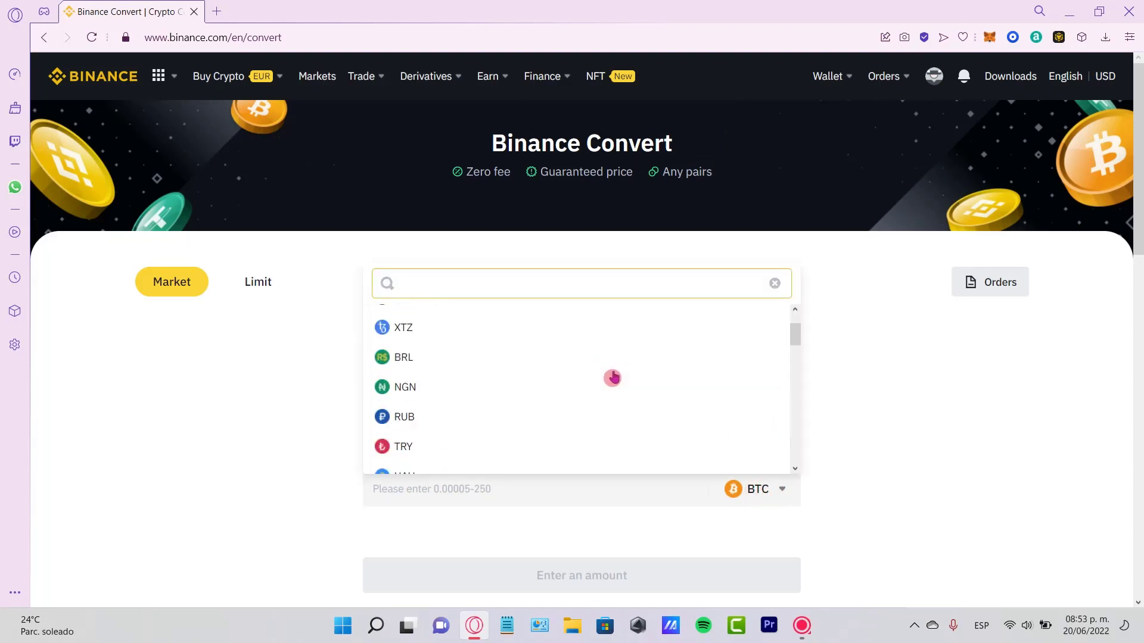
pyautogui.scroll(-3)
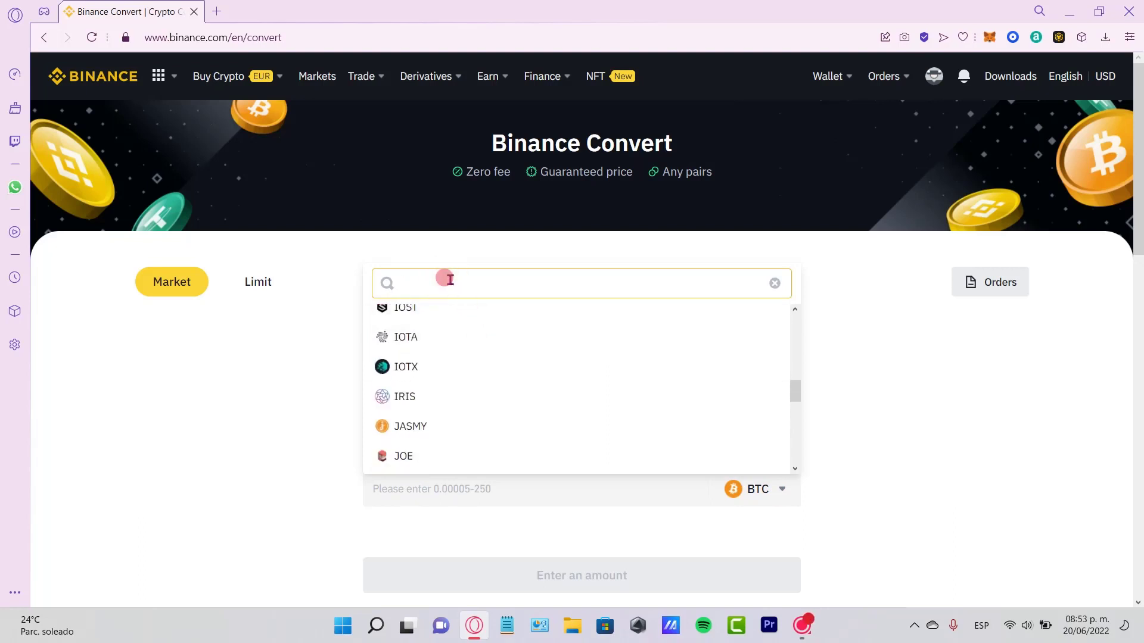
pyautogui.write('trx')
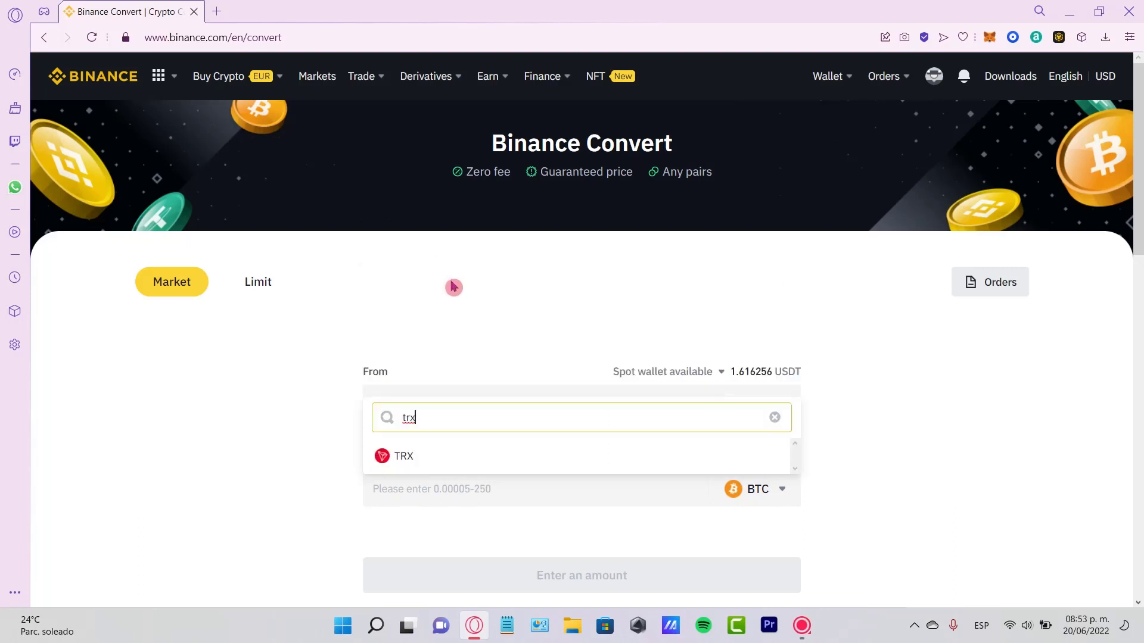
pyautogui.click(403, 455)
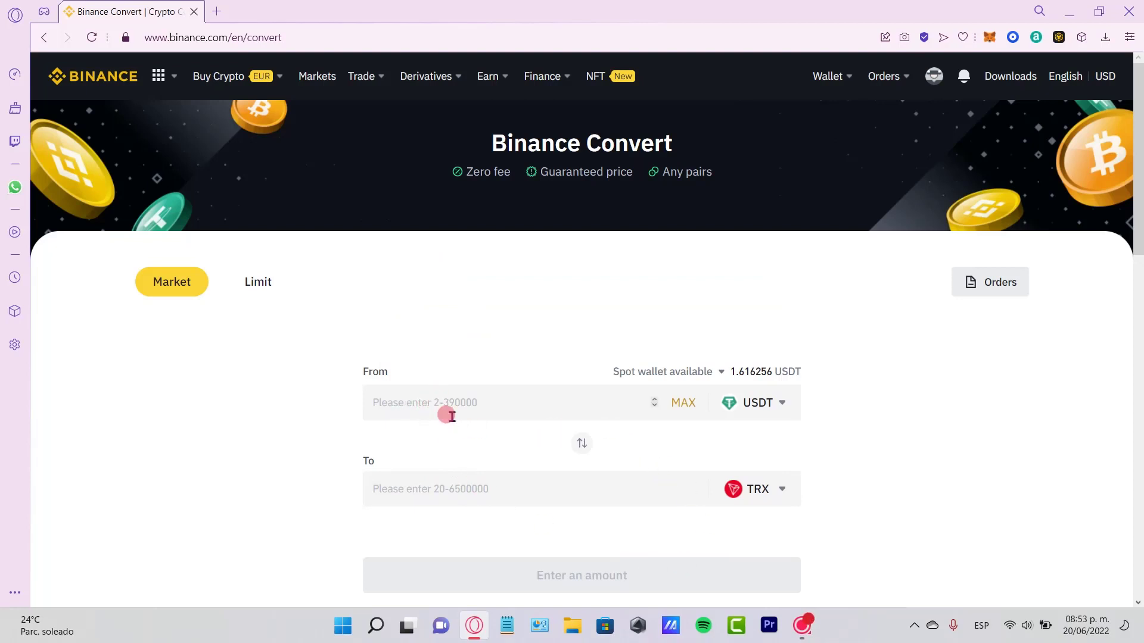
# Step: Enter 2 USDT as the amount to convert, quoting about 32.207 TRX
pyautogui.click(481, 403)
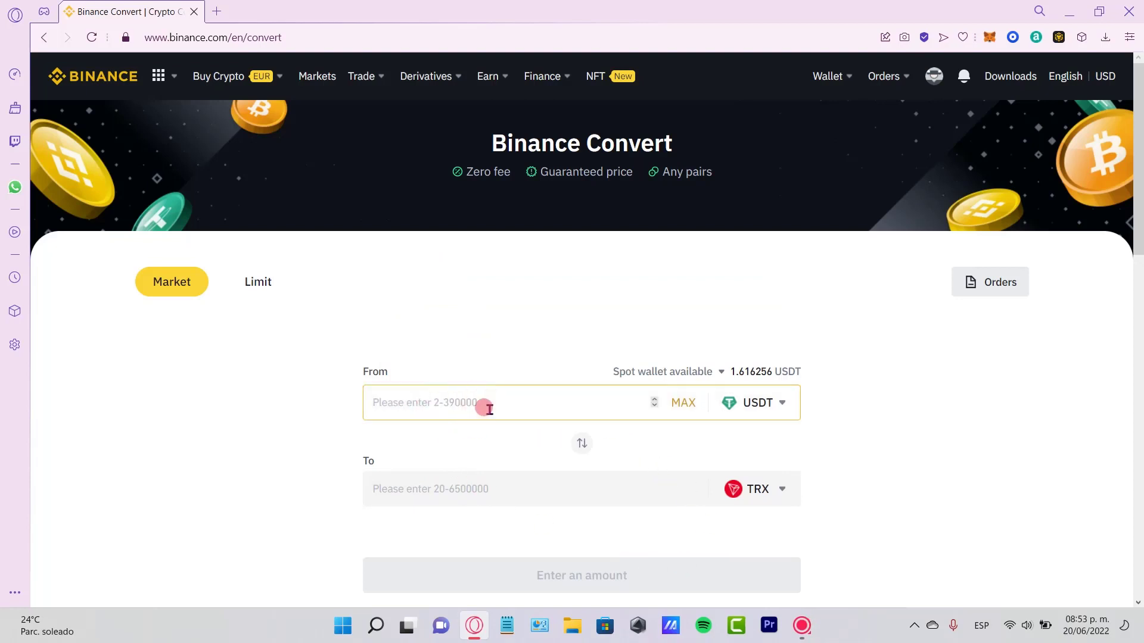
pyautogui.write('2')
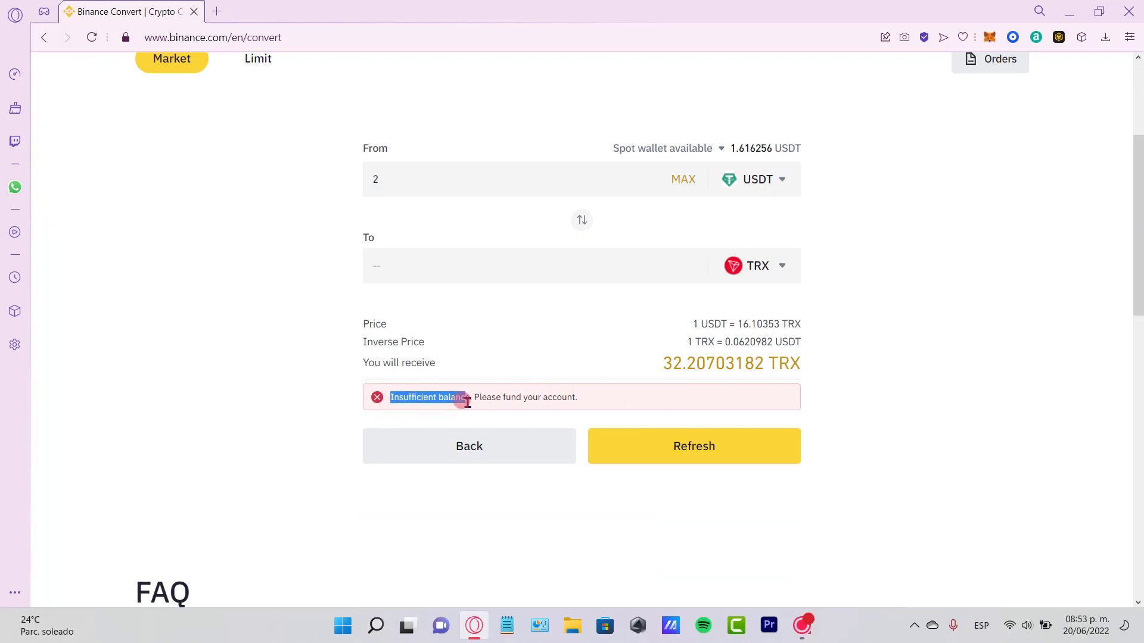
pyautogui.rightClick(430, 396)
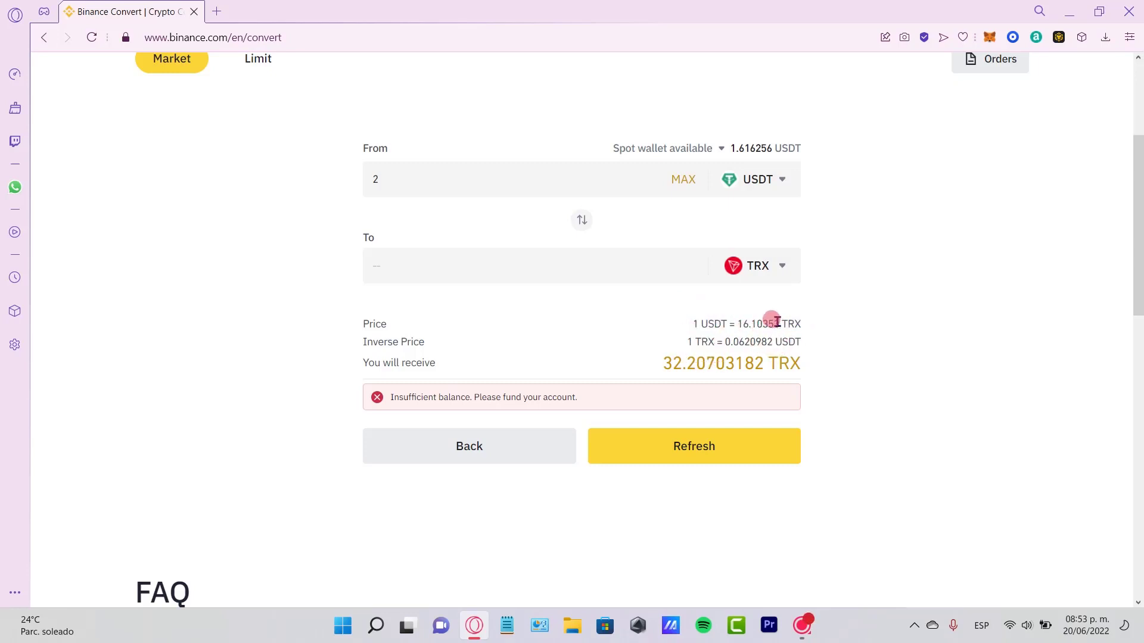
pyautogui.moveTo(766, 343)
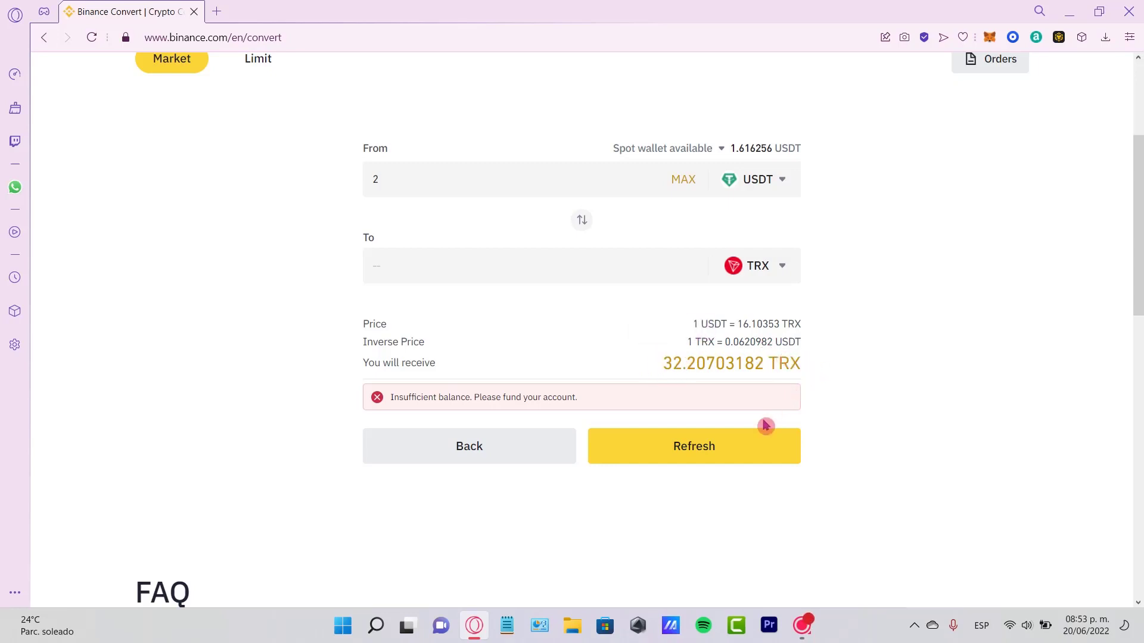
pyautogui.click(693, 446)
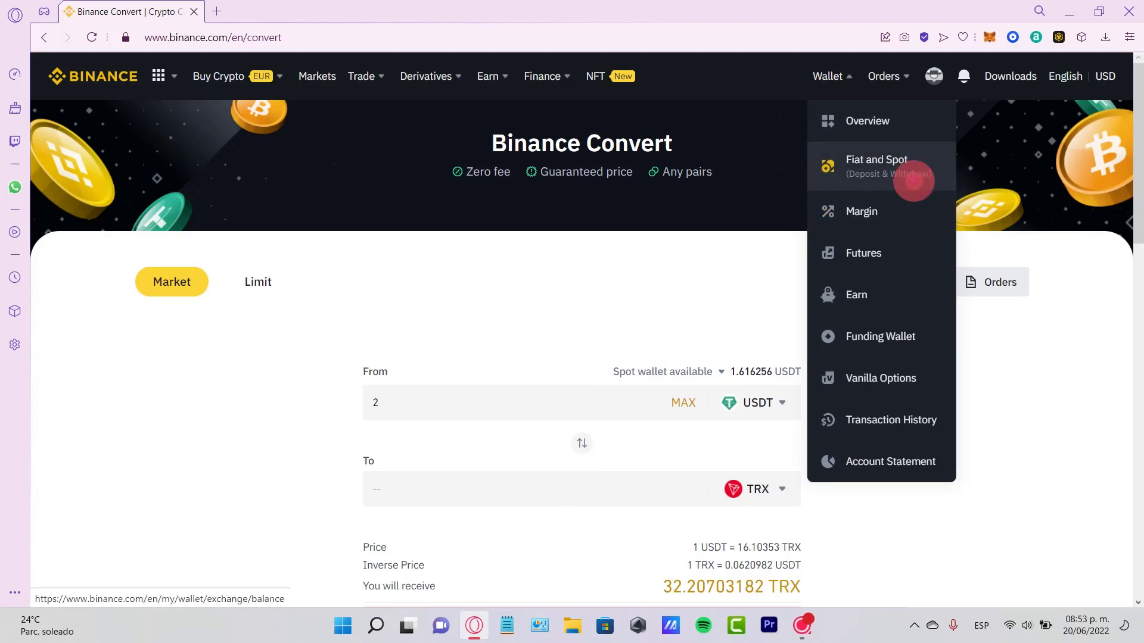
# Step: Return to the Fiat and Spot wallet holding about 1.62 USDT
pyautogui.click(875, 165)
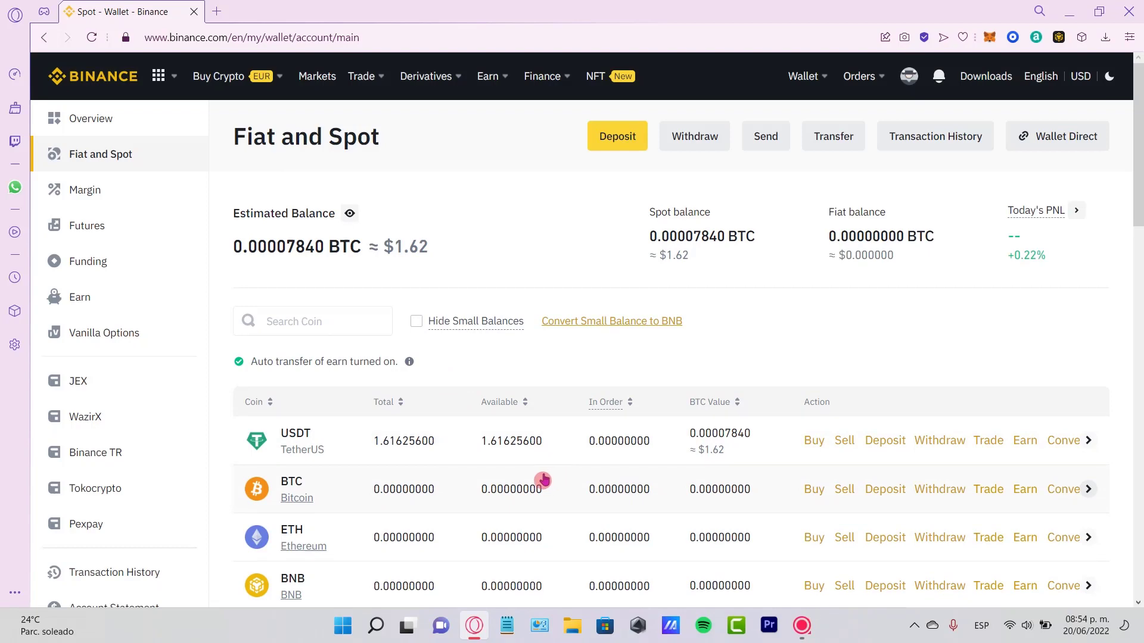
# Step: Show the Trade menu listing Convert, Spot, Margin and P2P
pyautogui.click(361, 75)
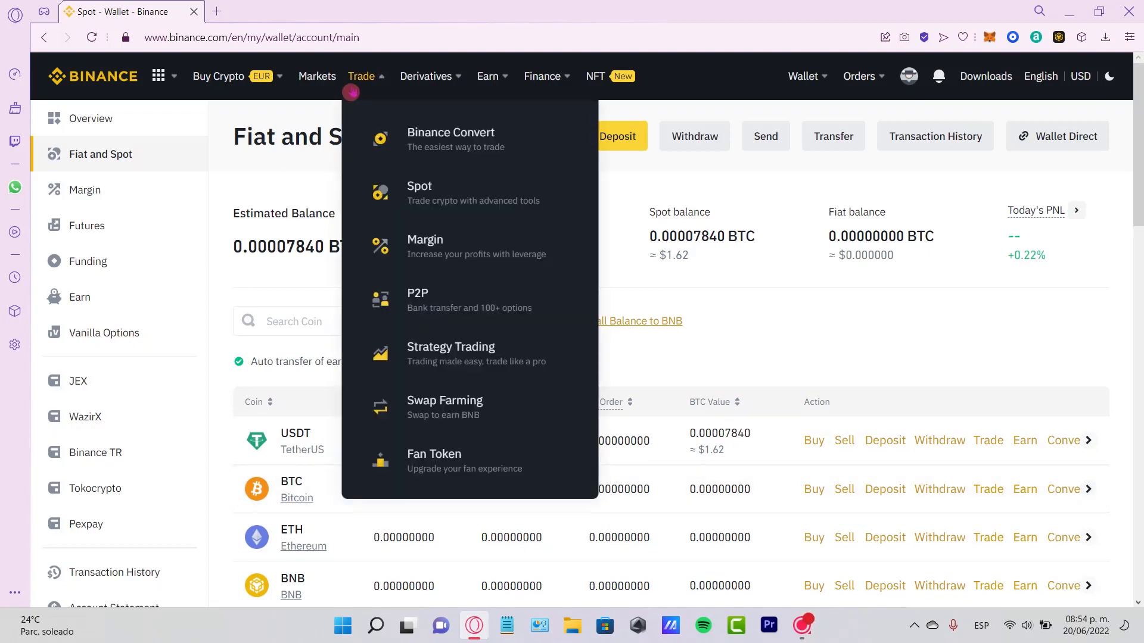
pyautogui.moveTo(419, 189)
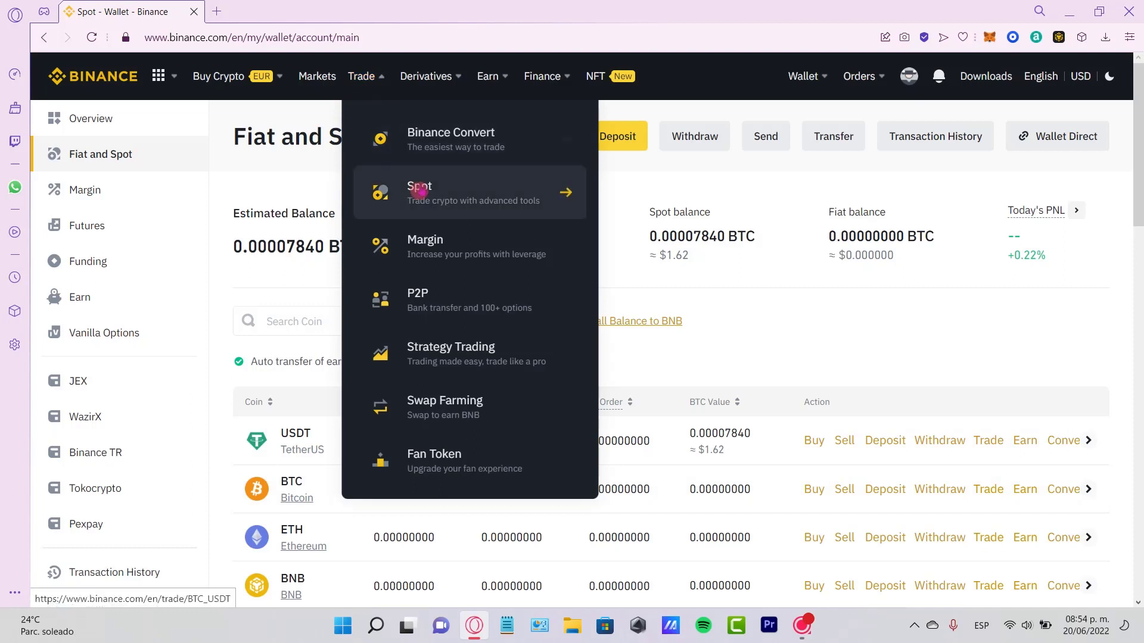
pyautogui.moveTo(496, 368)
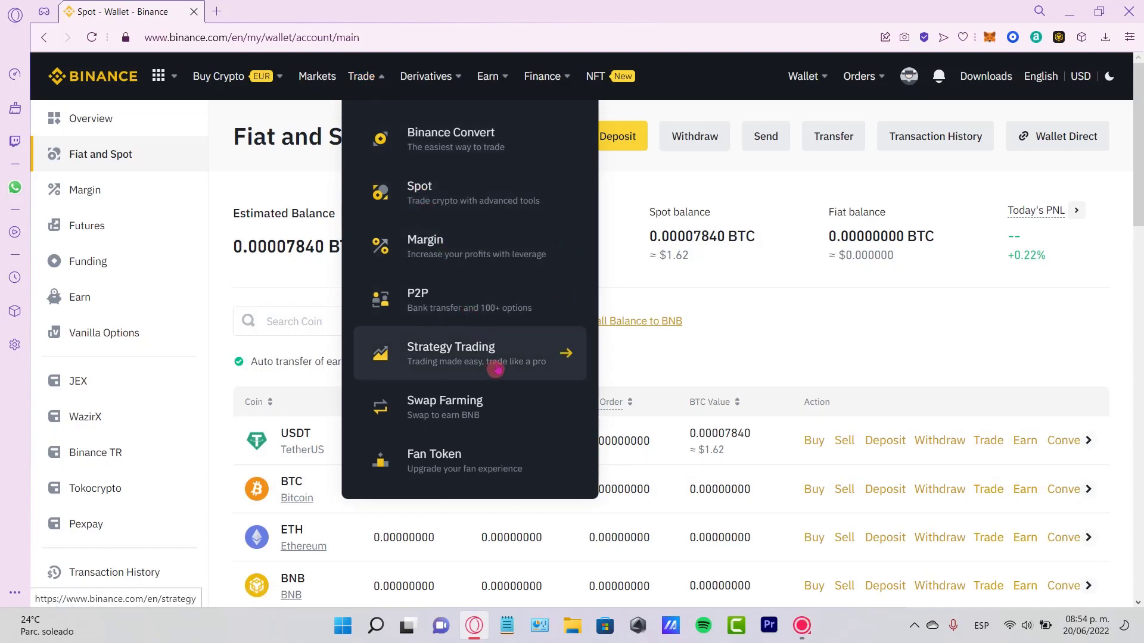
pyautogui.moveTo(471, 192)
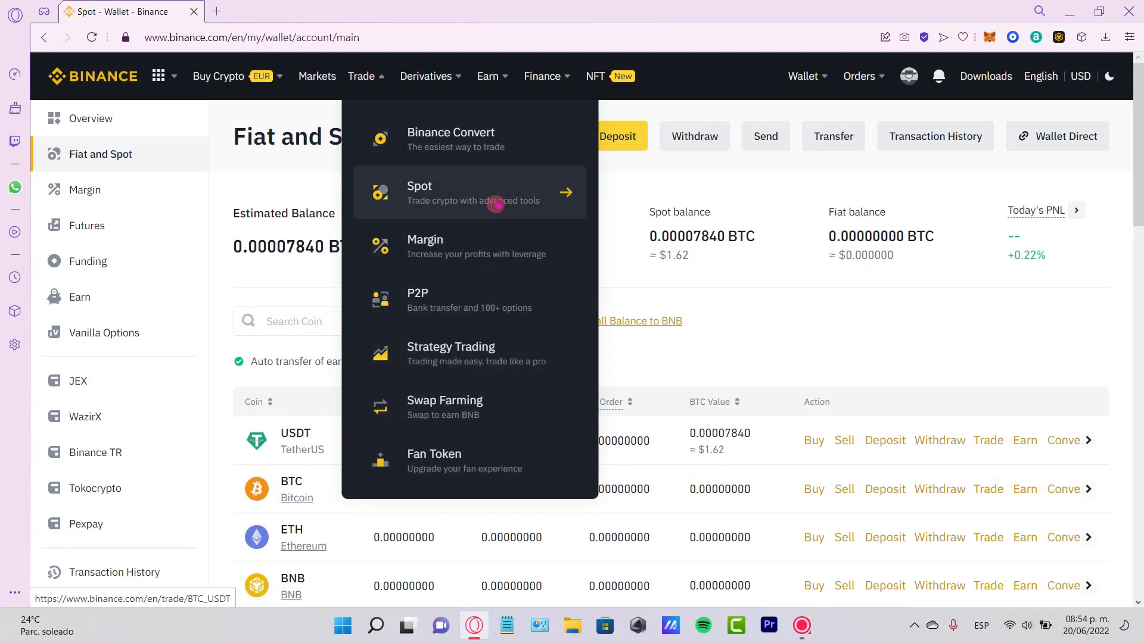
pyautogui.moveTo(495, 354)
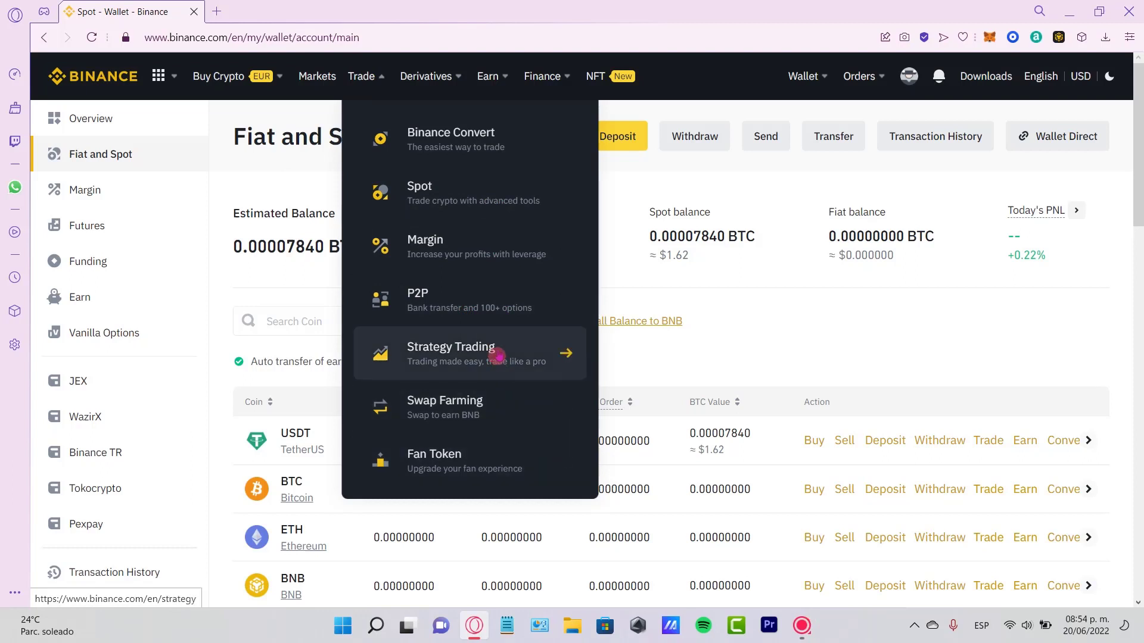